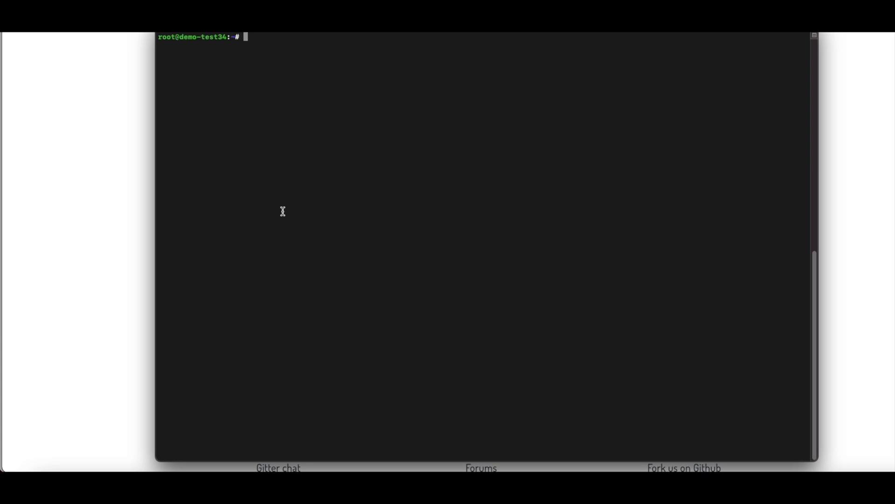
Run the Bluecherry install-unstable script from dl.bluecherrydvr.com with sudo bash and let its packages download
type("sudo bash -c \"$(curl -s https://dl.bluecherrydvr.com/scripts/install-unstable)\"")
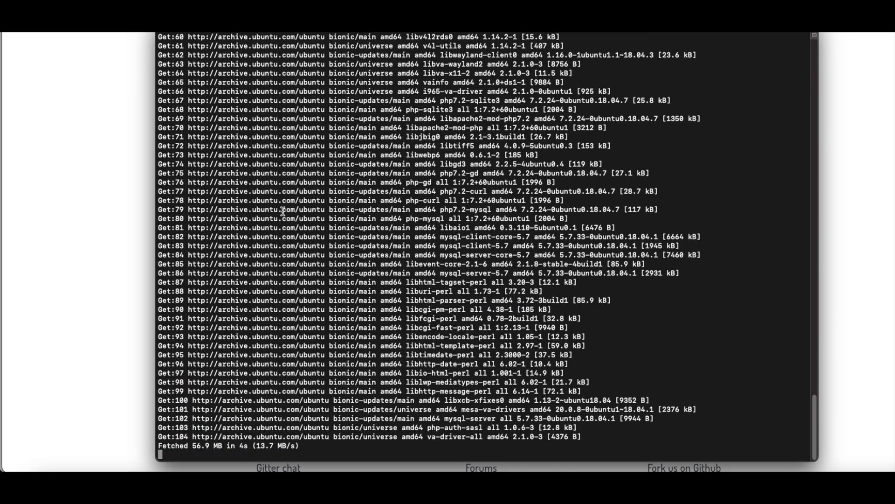
scroll("down", 3)
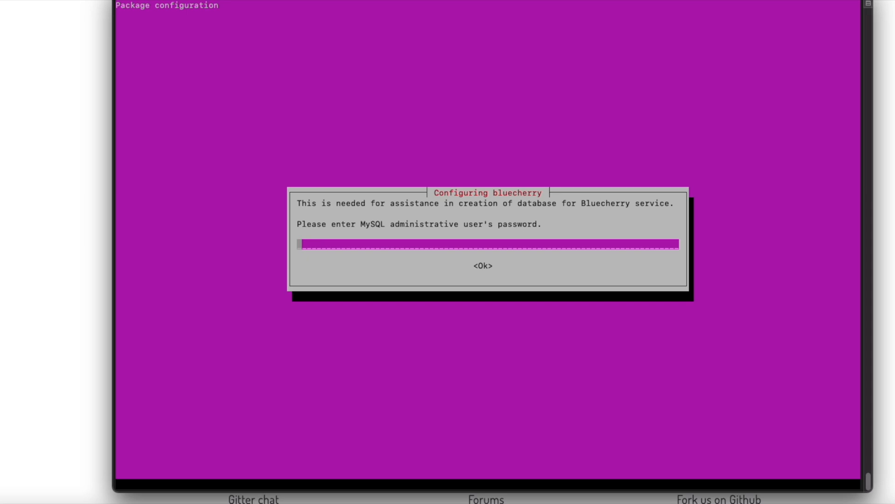
Enter the MySQL root password and keep localhost as the Bluecherry database host
type("password")
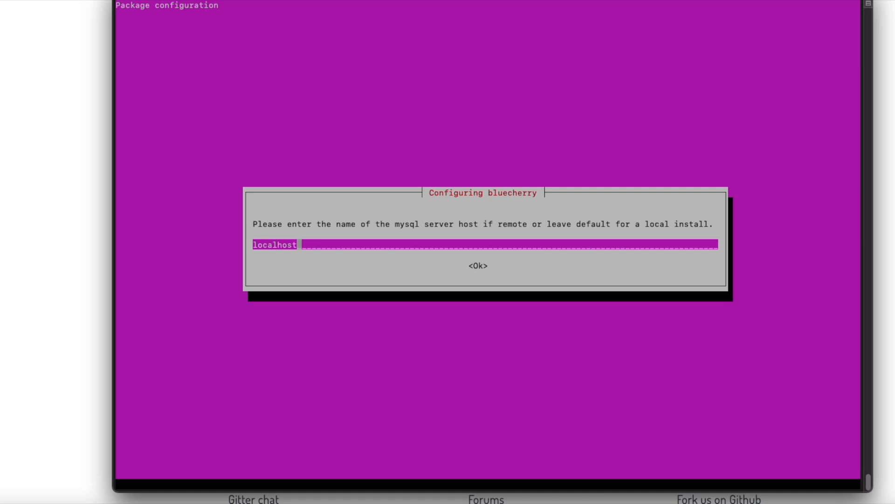
left_click(477, 266)
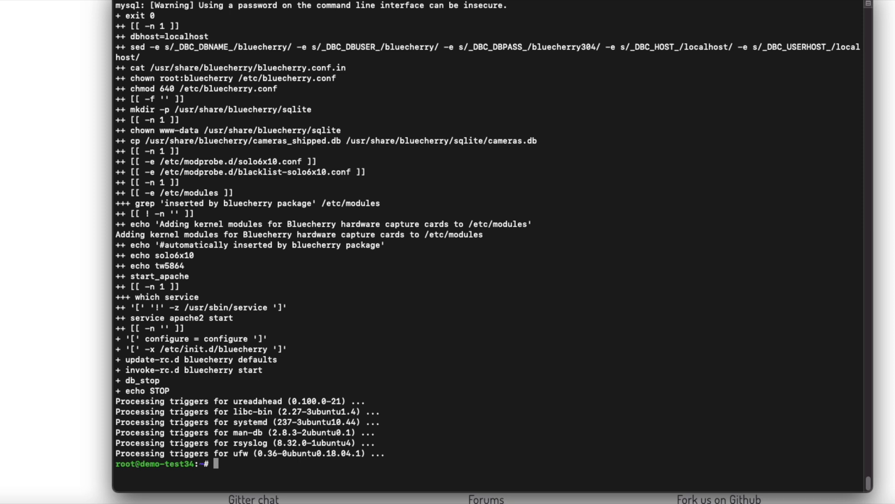
Check the server IP with ip a, bypass the certificate warning, and log into Bluecherry as Admin
type("ip a")
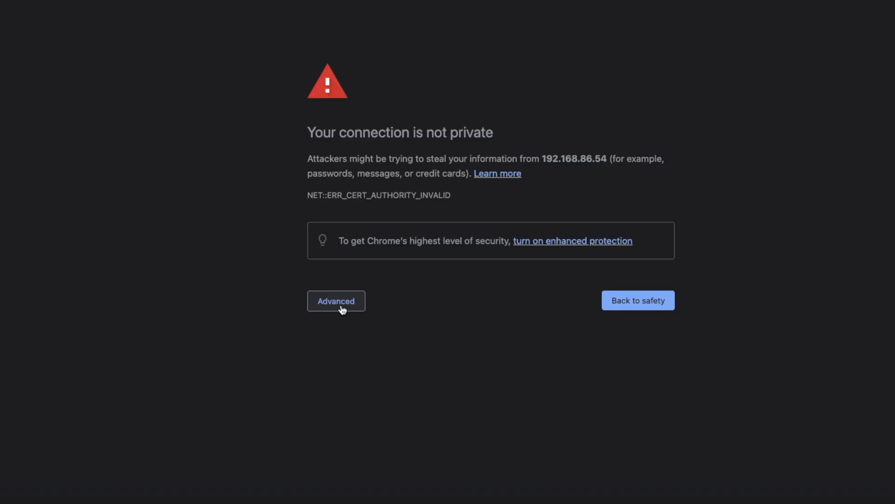
left_click(336, 301)
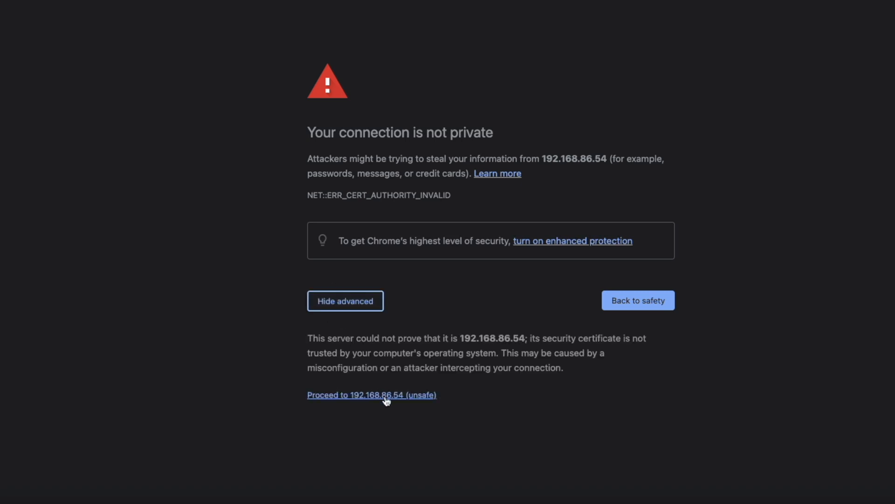
left_click(372, 395)
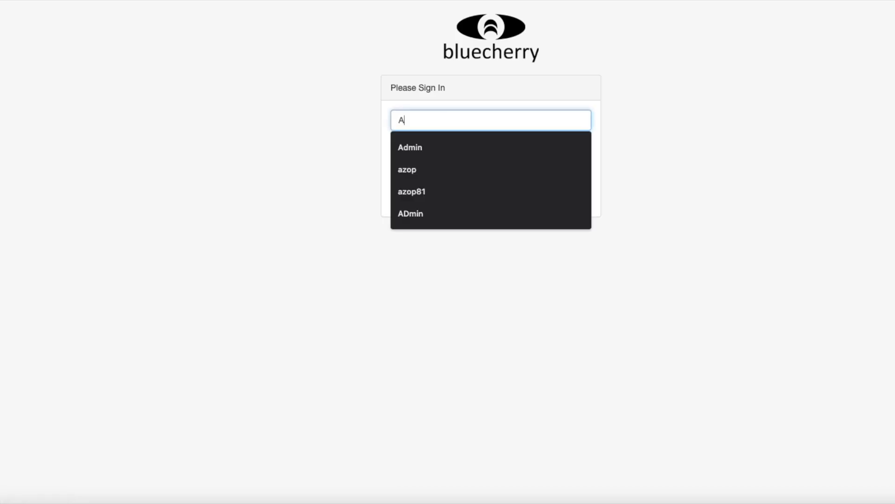
left_click(409, 147)
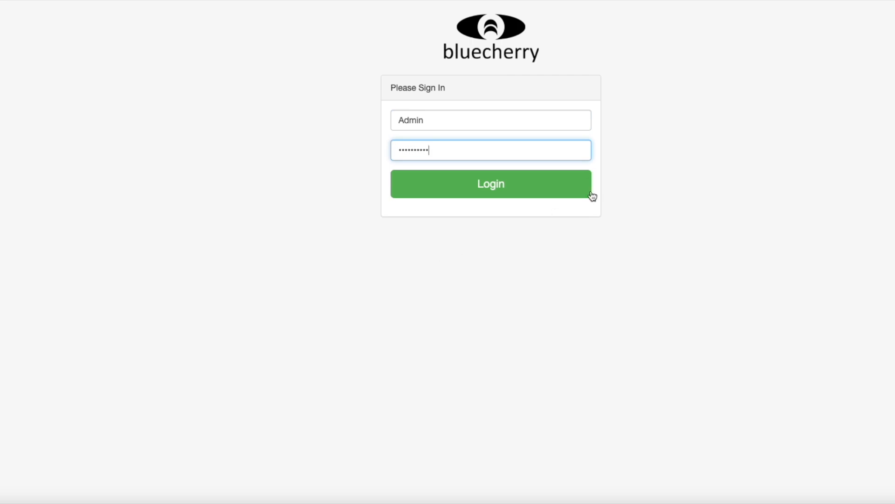
left_click(490, 184)
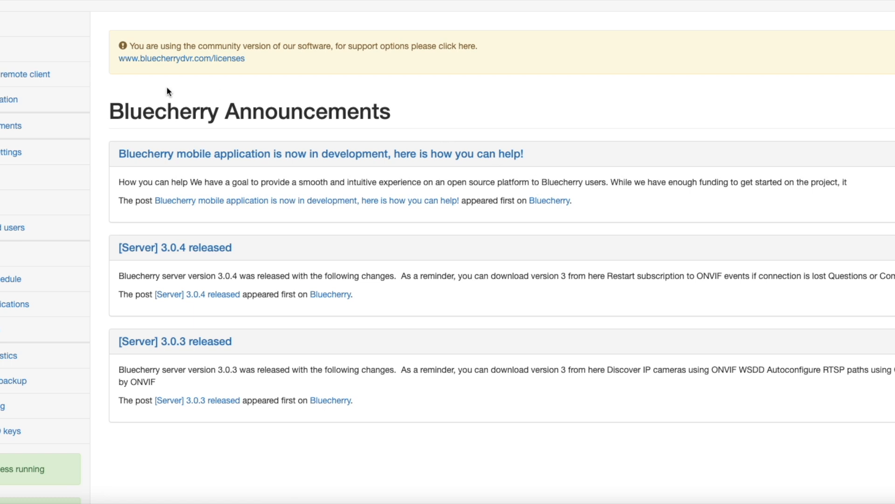
mouse_move(94, 84)
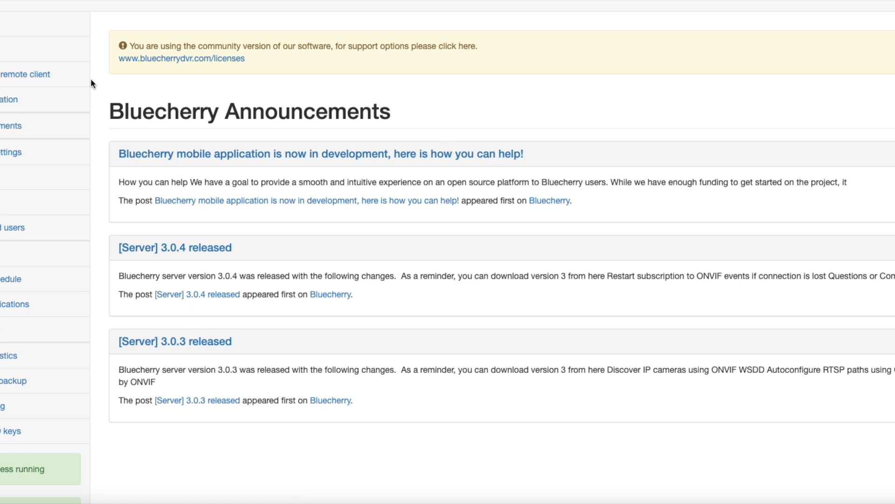
scroll("down", 3)
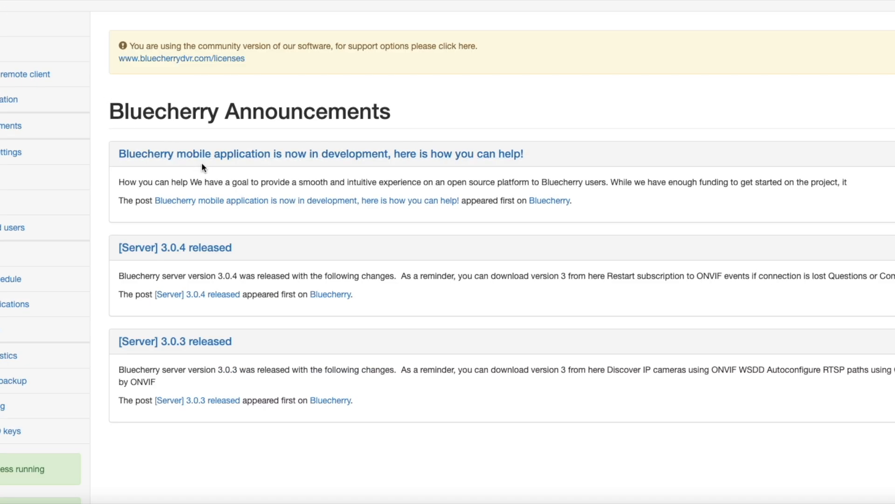
mouse_move(399, 251)
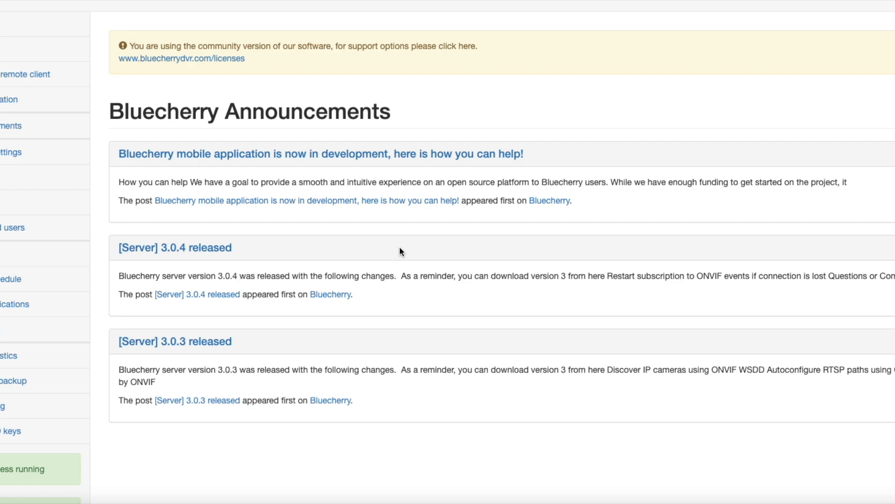